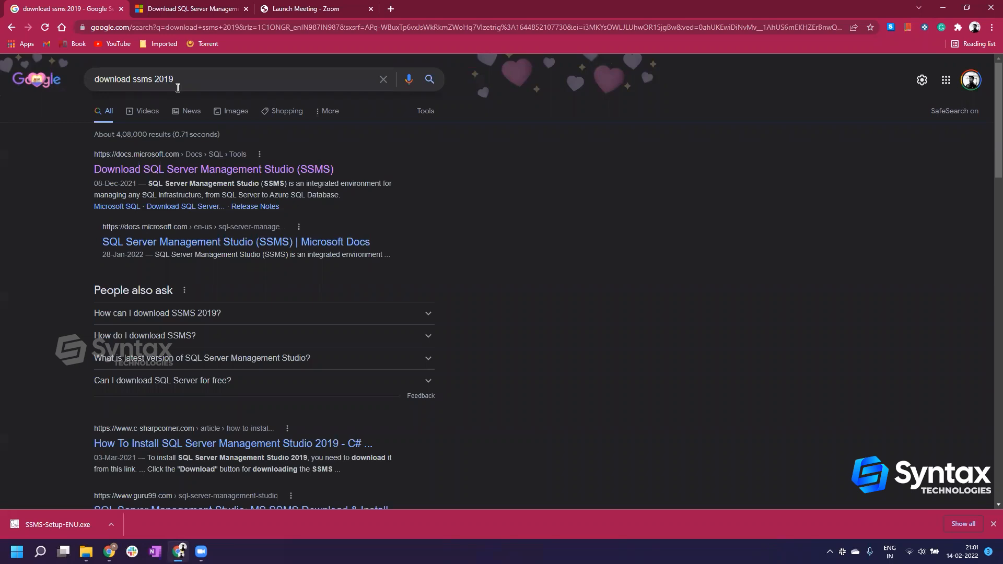
{"action": "mouse_move", "coordinate": [270, 60]}
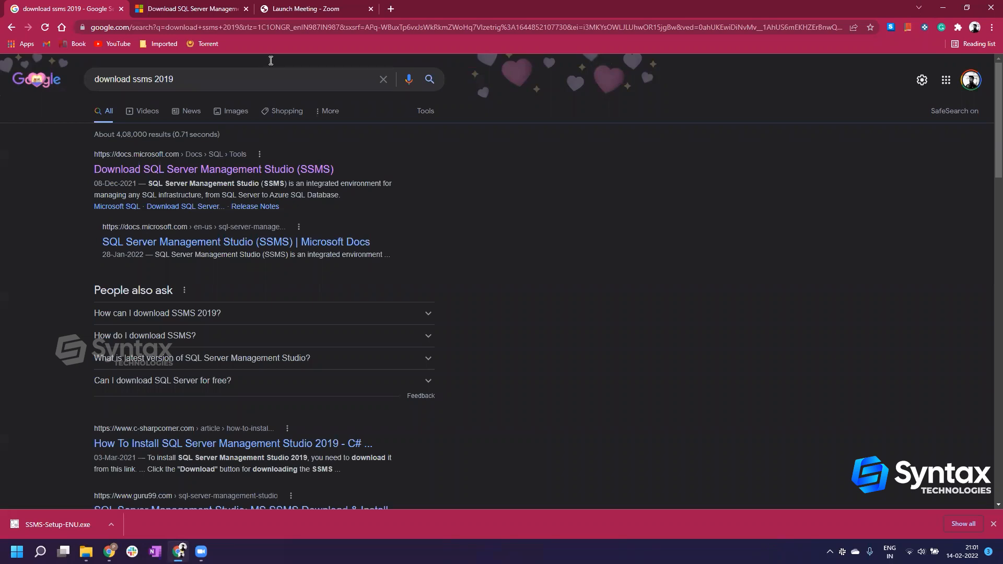
{"action": "mouse_move", "coordinate": [710, 236]}
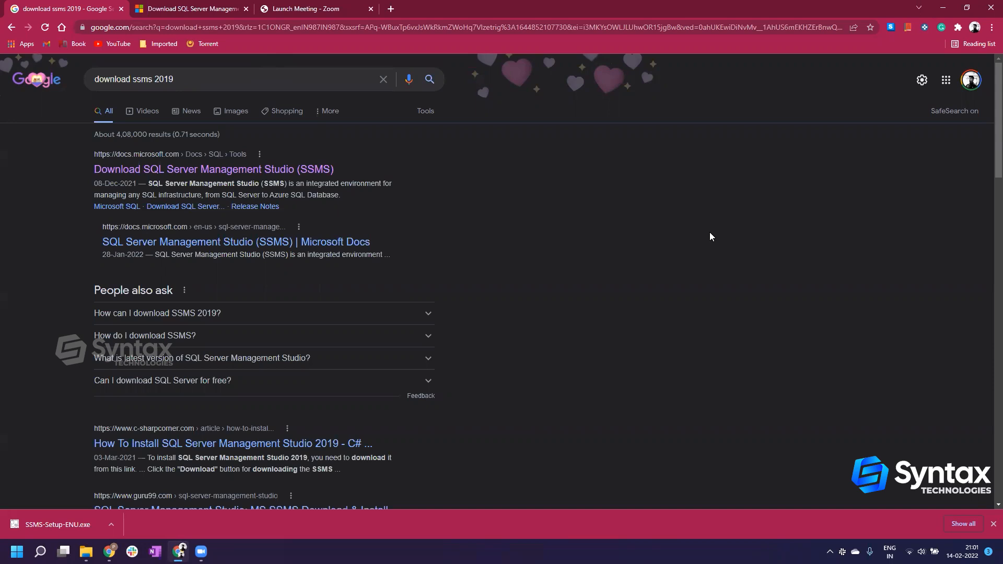
{"action": "mouse_move", "coordinate": [119, 179]}
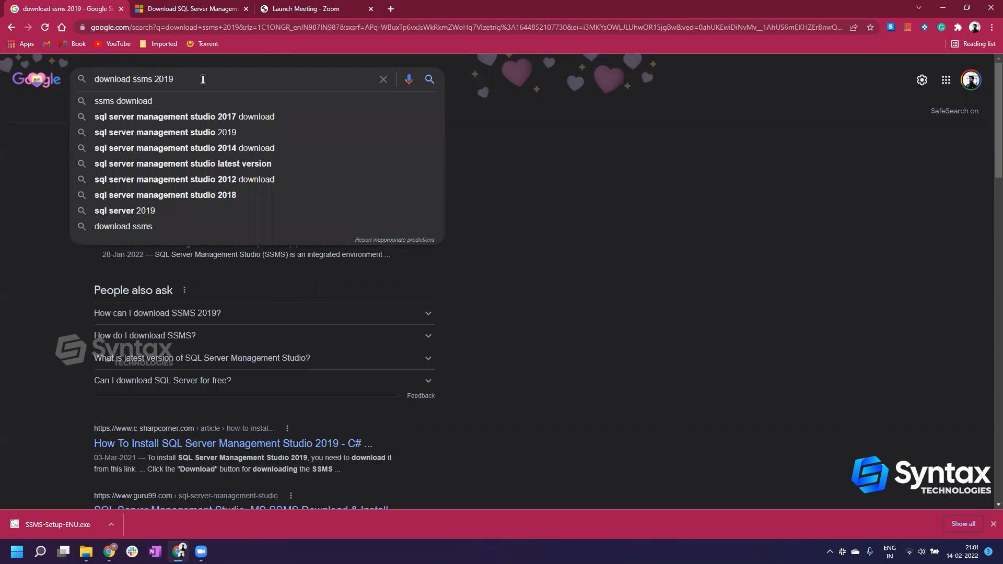
- Drop the year 2019 from the query and search Google for 'download ssms'
{"action": "double_click", "coordinate": [162, 79]}
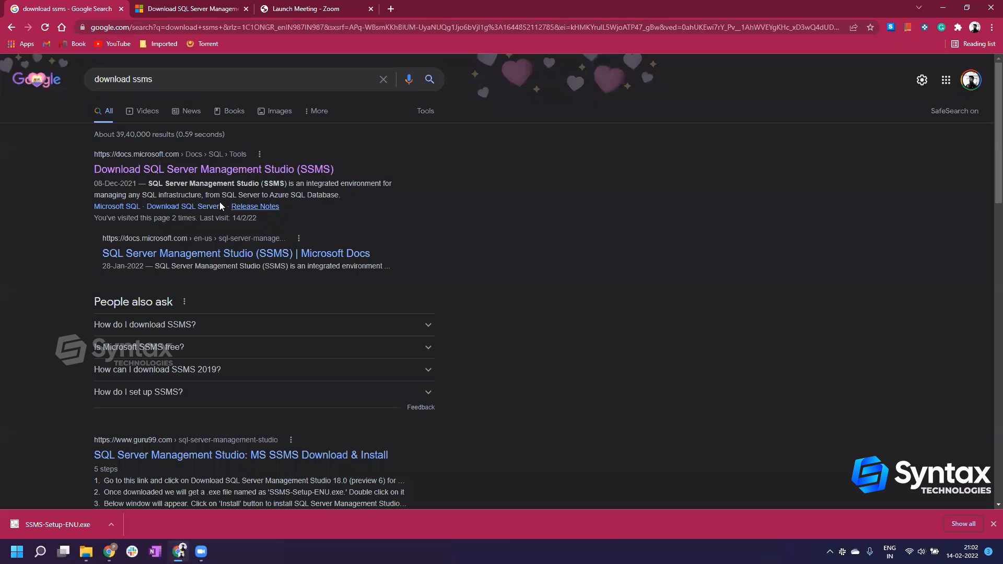
{"action": "mouse_move", "coordinate": [213, 169]}
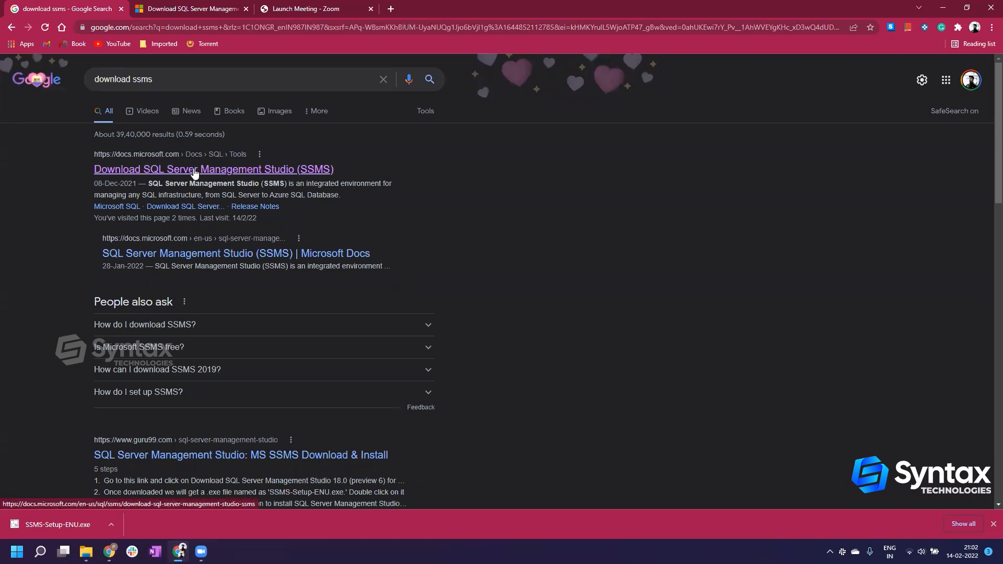
- Open Microsoft's SSMS download page and show the downloaded SSMS-Setup-ENU.exe in its folder
{"action": "left_click", "coordinate": [213, 169]}
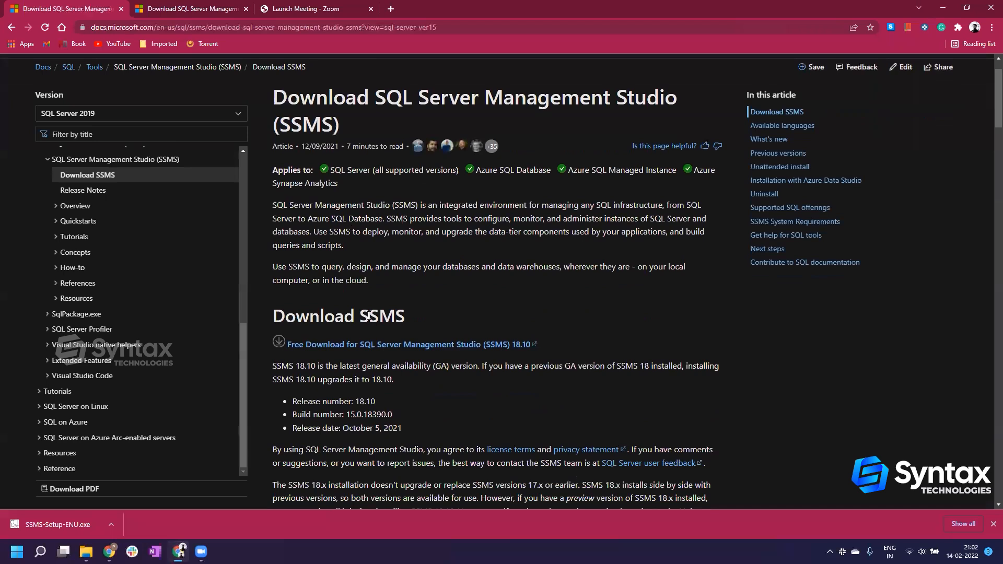
{"action": "mouse_move", "coordinate": [352, 344]}
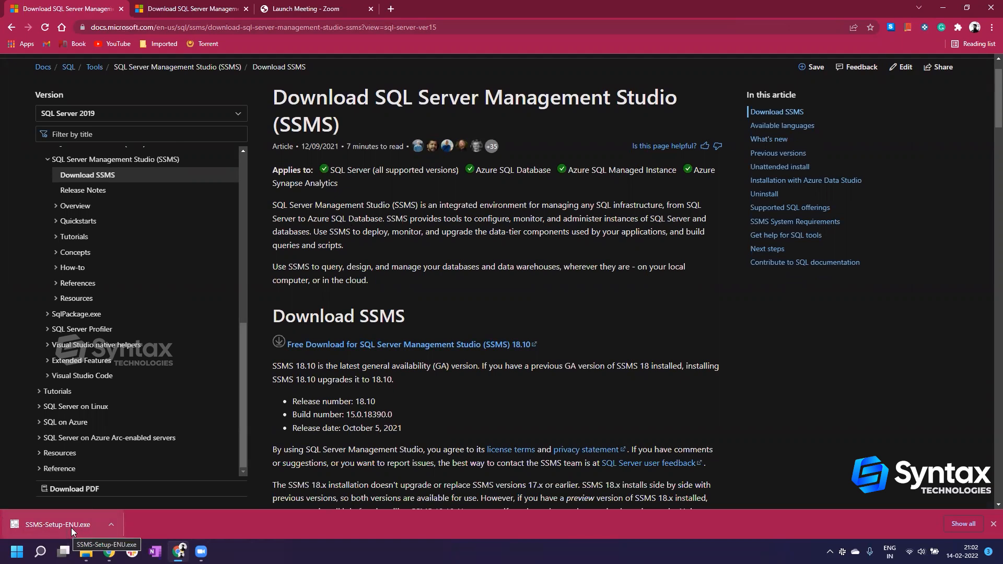
{"action": "left_click", "coordinate": [85, 550]}
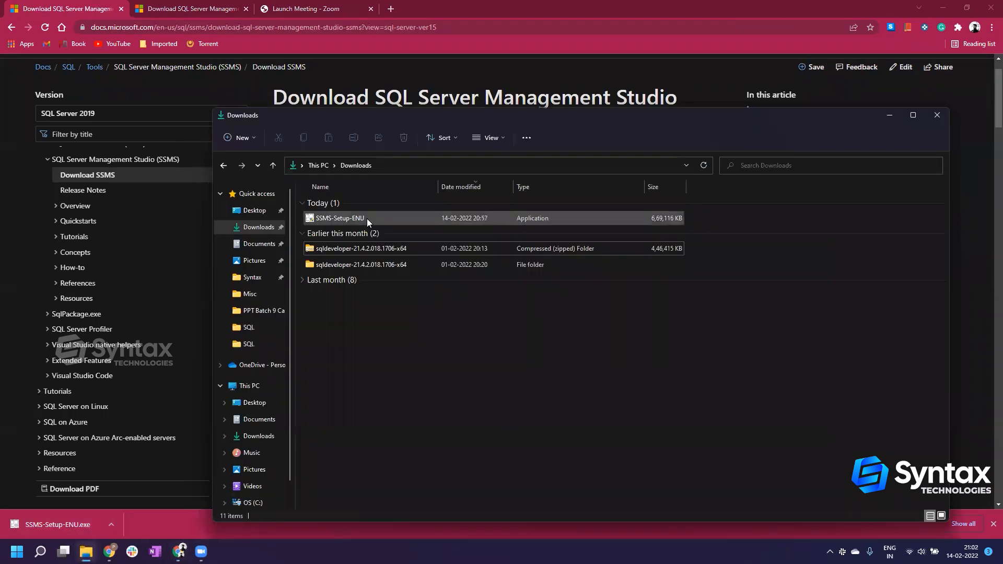
- Select SSMS-Setup-ENU, maximize the Downloads window, and launch the installer
{"action": "left_click", "coordinate": [339, 218]}
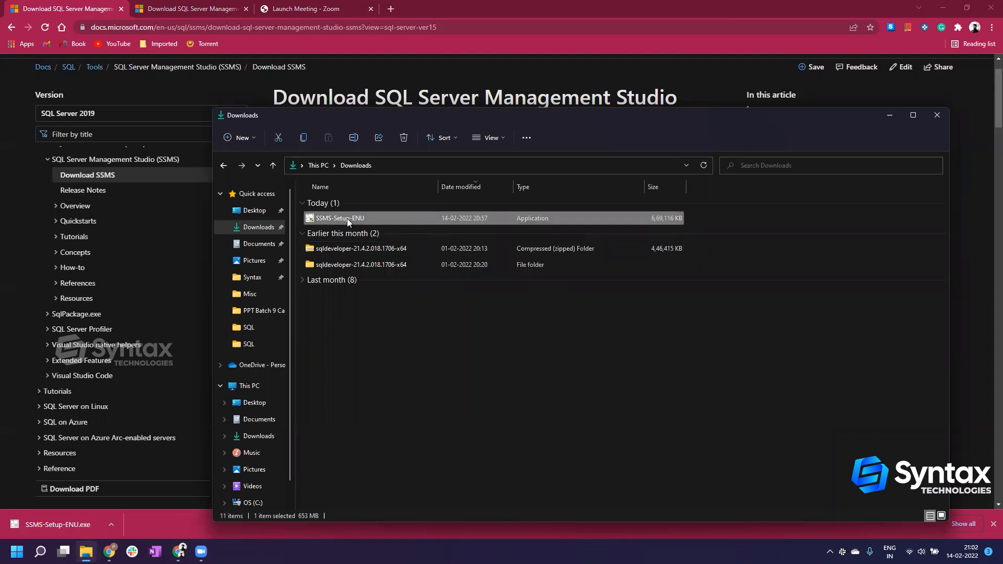
{"action": "mouse_move", "coordinate": [900, 119]}
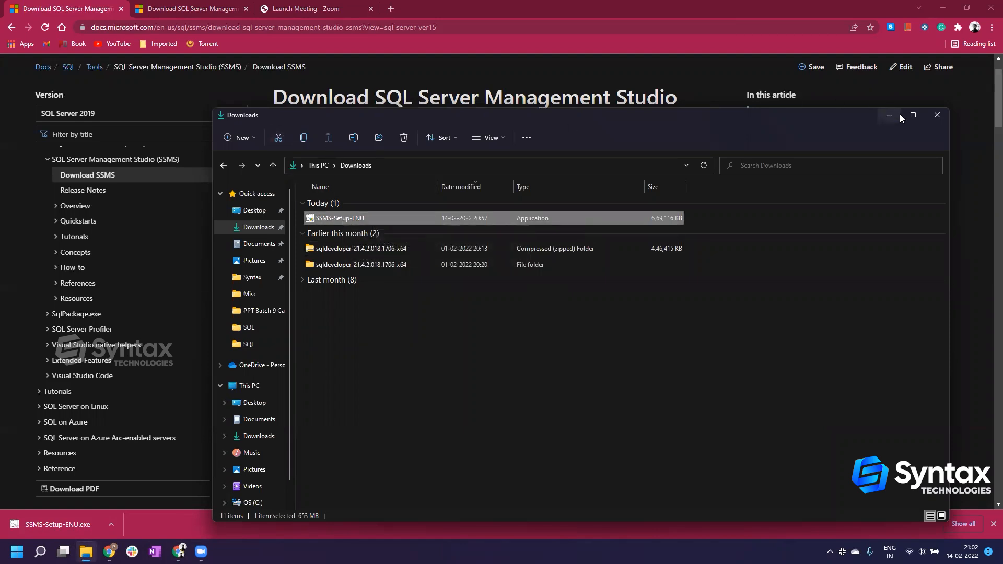
{"action": "left_click", "coordinate": [912, 115]}
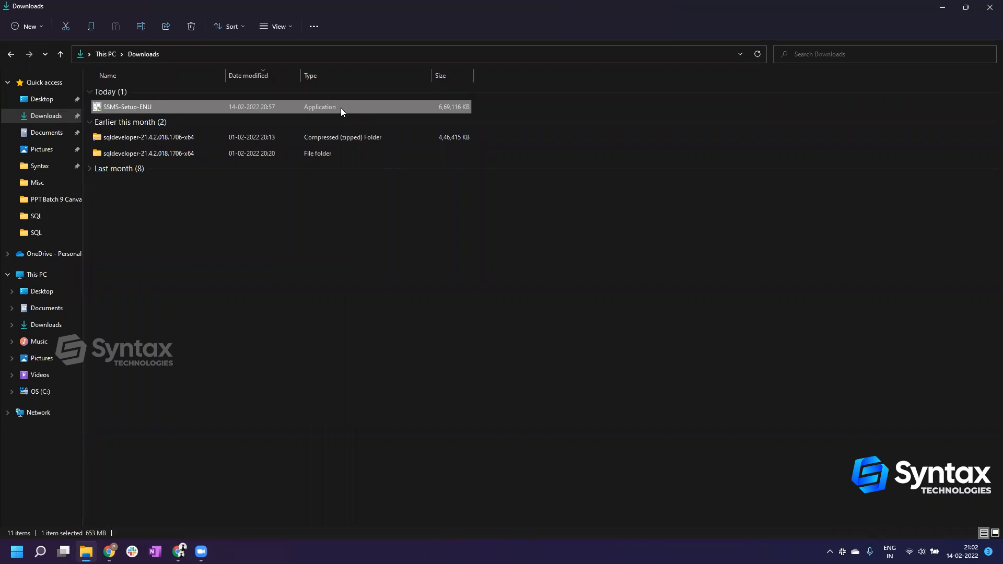
{"action": "double_click", "coordinate": [126, 106]}
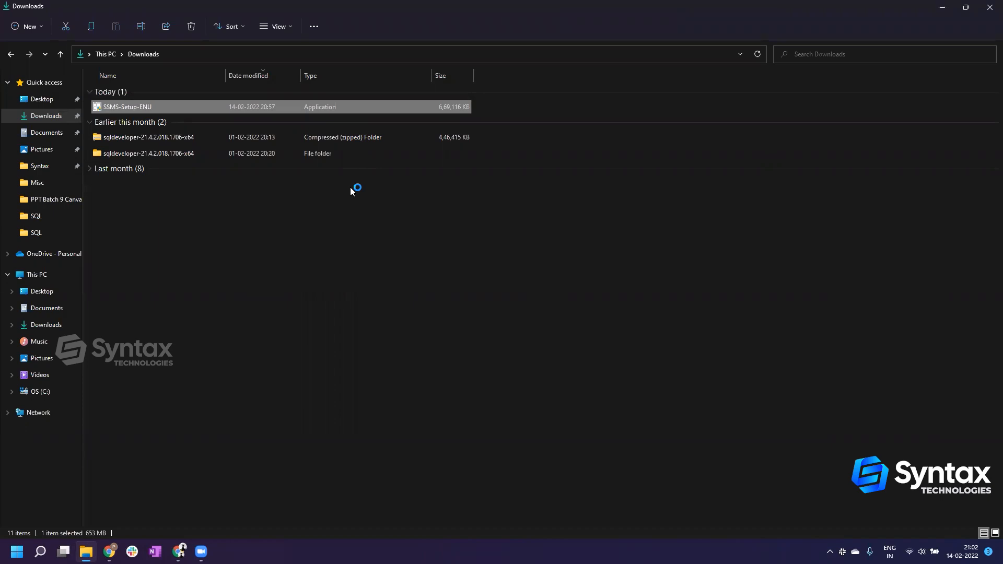
- Install SSMS 18.10 to the default location and close the Setup Completed window
{"action": "double_click", "coordinate": [126, 107]}
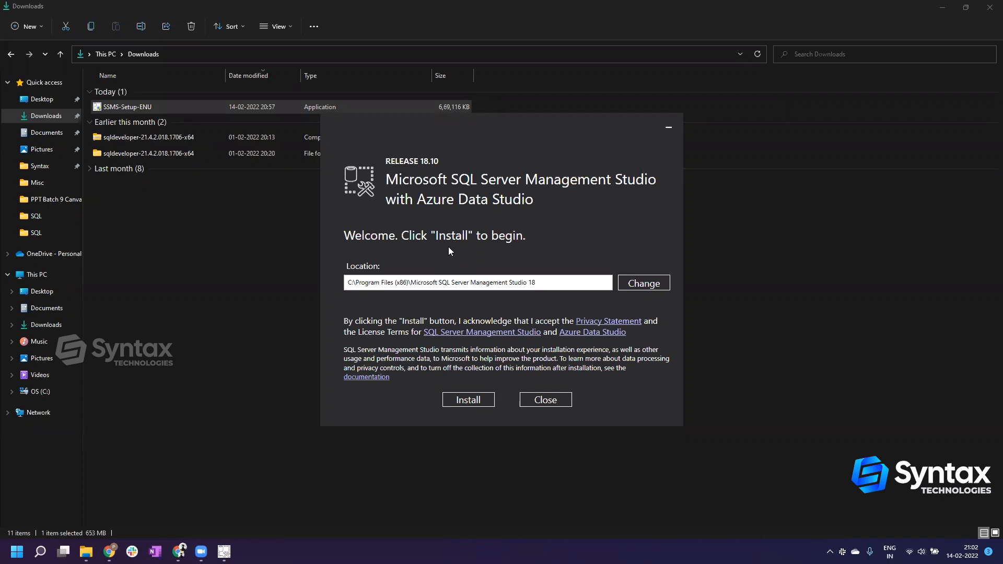
{"action": "mouse_move", "coordinate": [471, 164]}
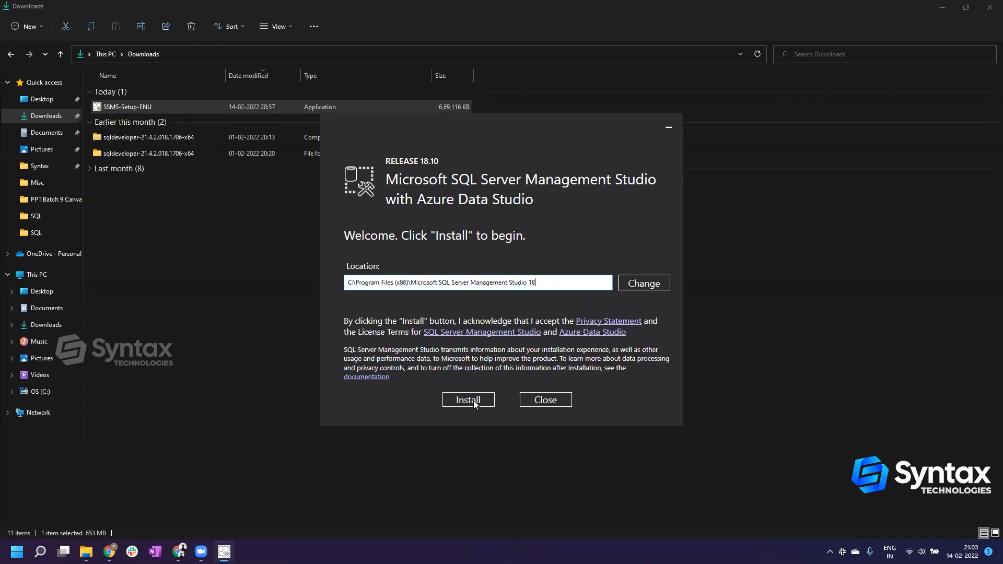
{"action": "left_click", "coordinate": [468, 399]}
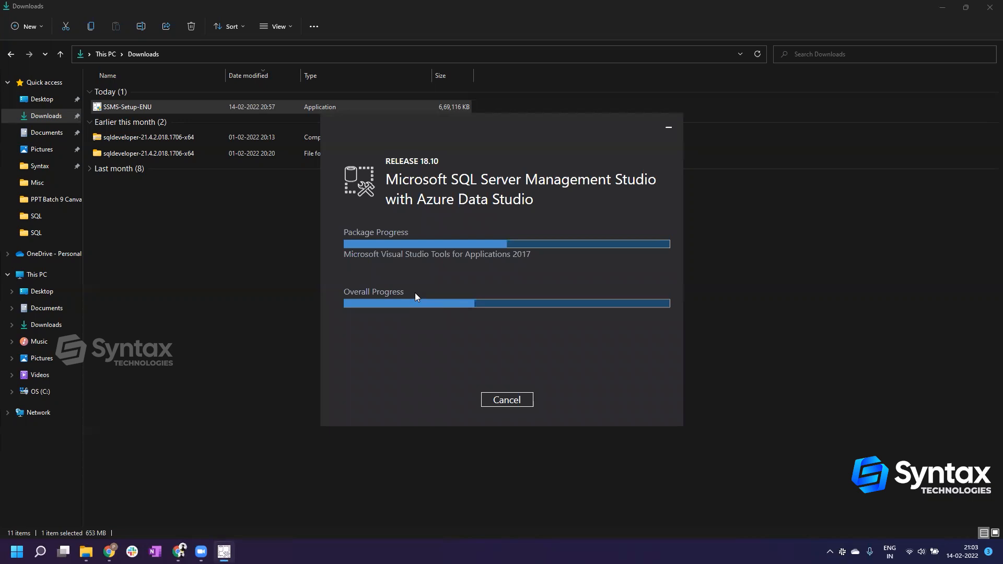
{"action": "mouse_move", "coordinate": [445, 280]}
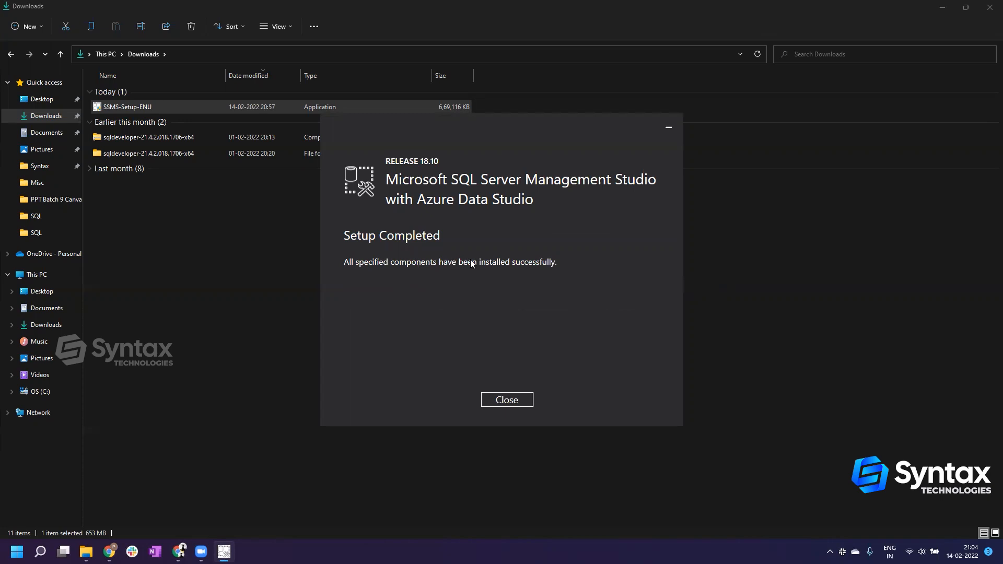
{"action": "mouse_move", "coordinate": [506, 399]}
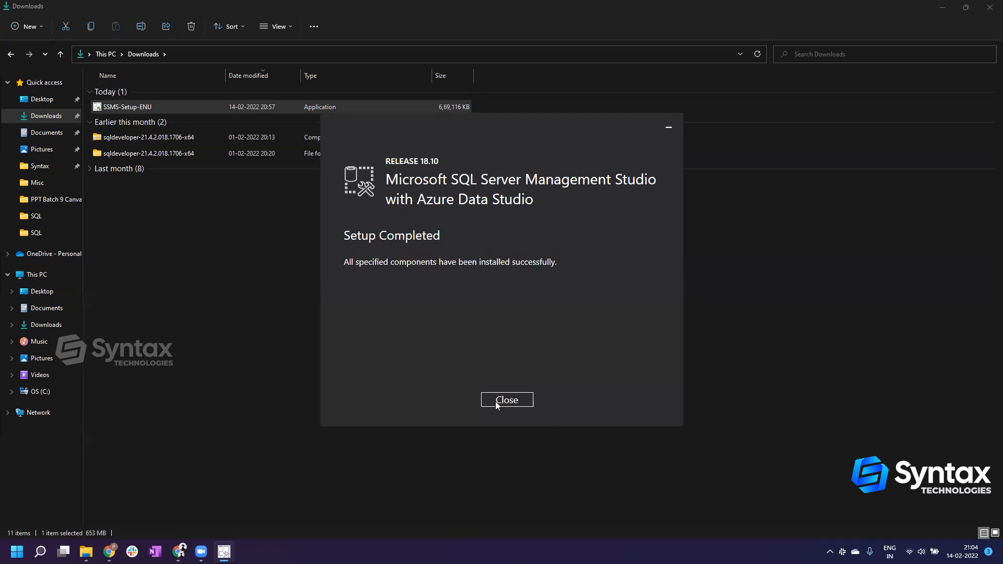
{"action": "left_click", "coordinate": [506, 399]}
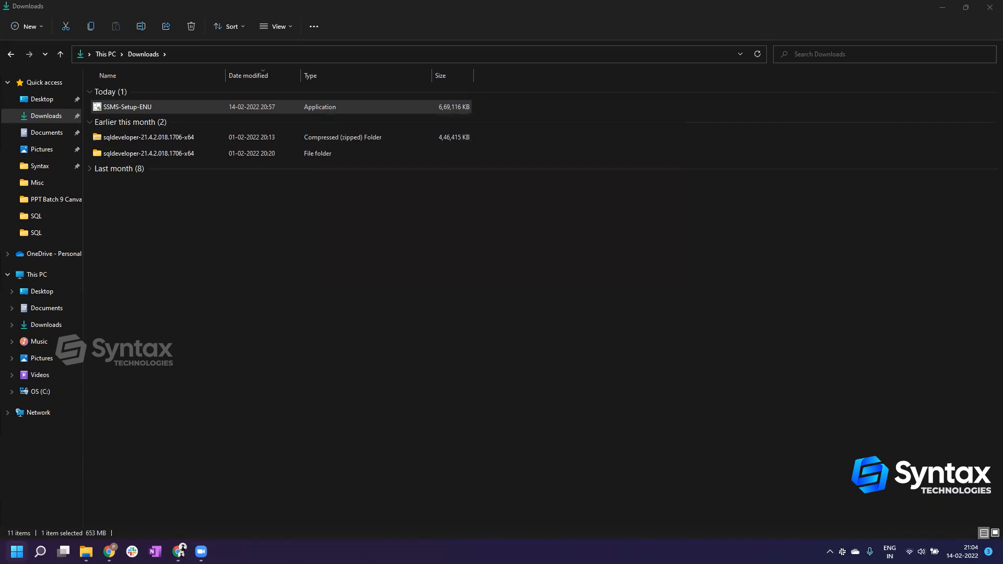
- Search Windows for 'ss' to find and launch SQL Server Management Studio
{"action": "left_click", "coordinate": [40, 551]}
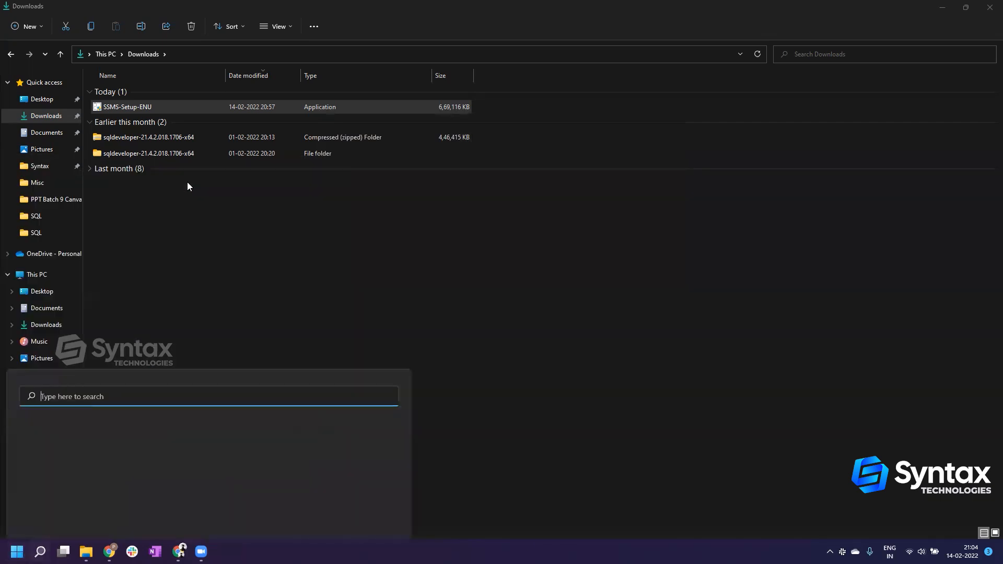
{"action": "type", "text": "ss"}
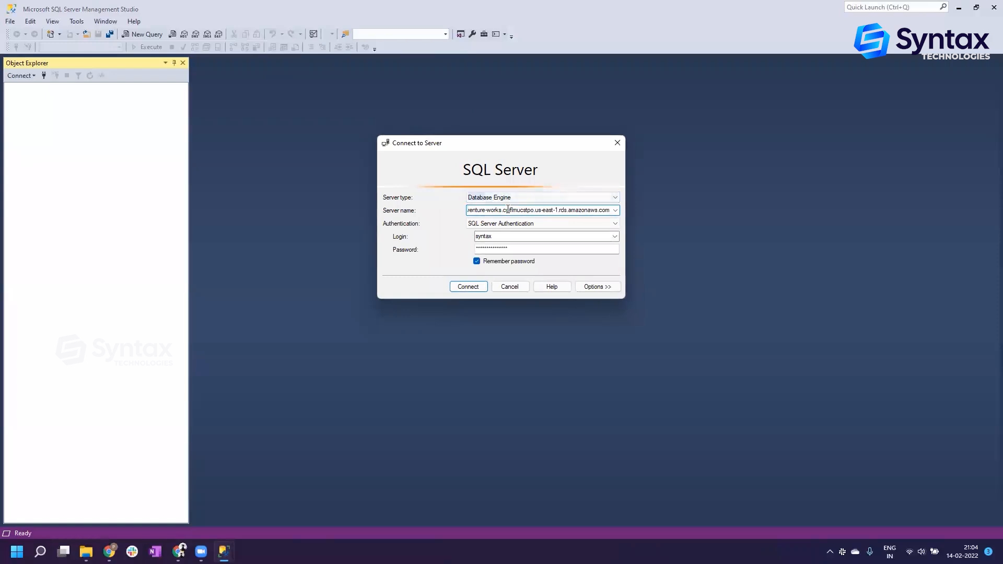
- Connect to the adventure-works server using SQL Server Authentication
{"action": "type", "text": "adventure-works"}
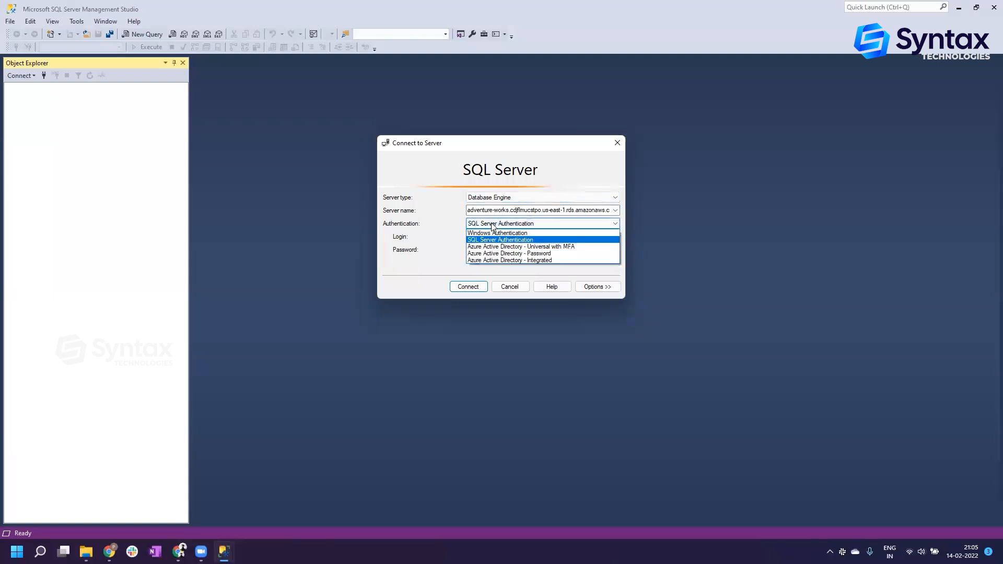
{"action": "left_click", "coordinate": [500, 239]}
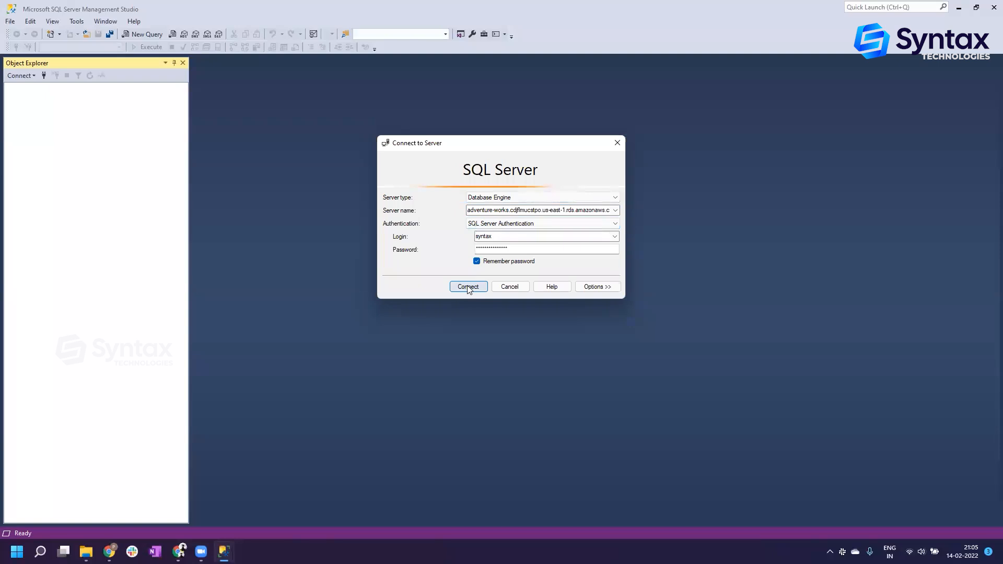
{"action": "left_click", "coordinate": [468, 286]}
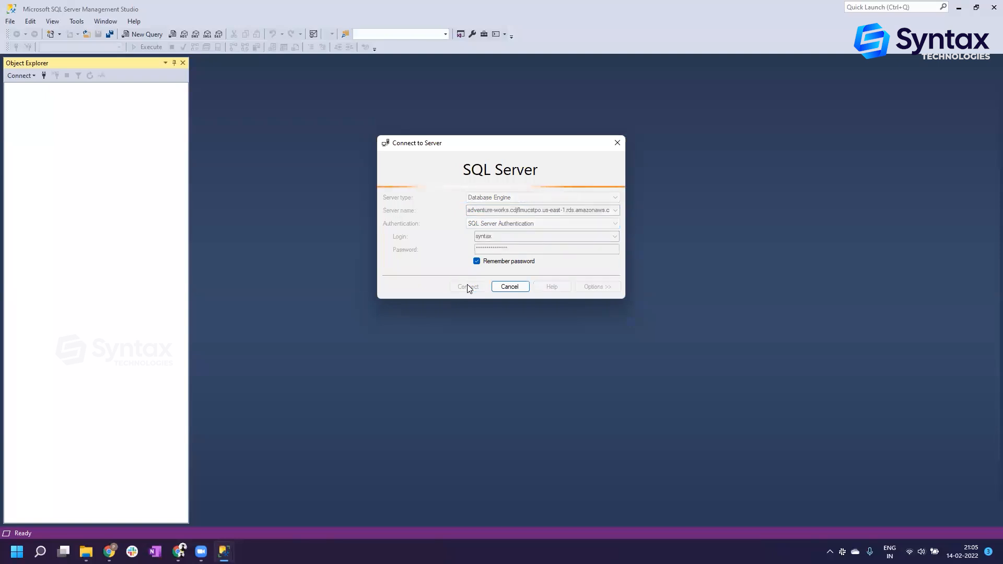
{"action": "left_click", "coordinate": [467, 286]}
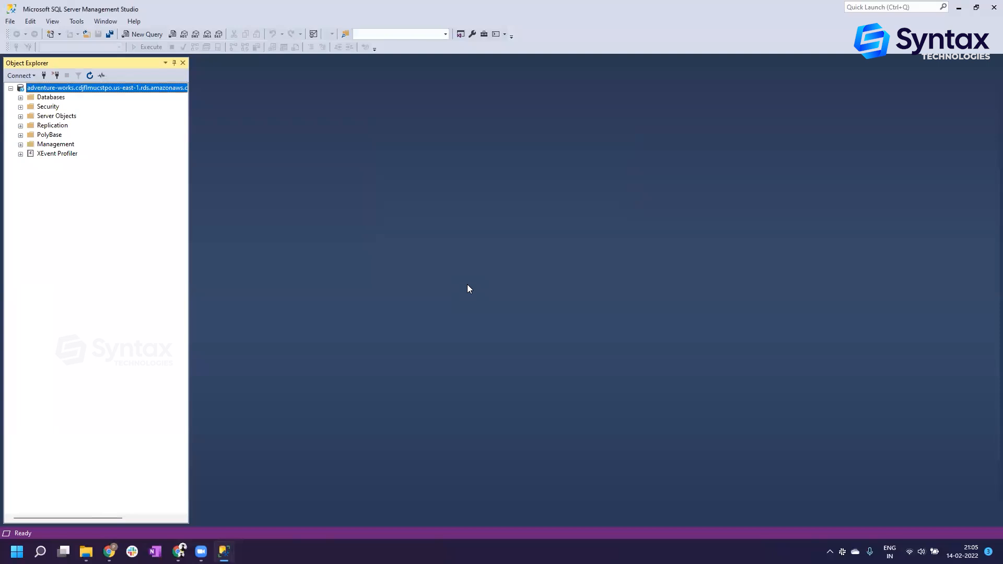
{"action": "mouse_move", "coordinate": [448, 244]}
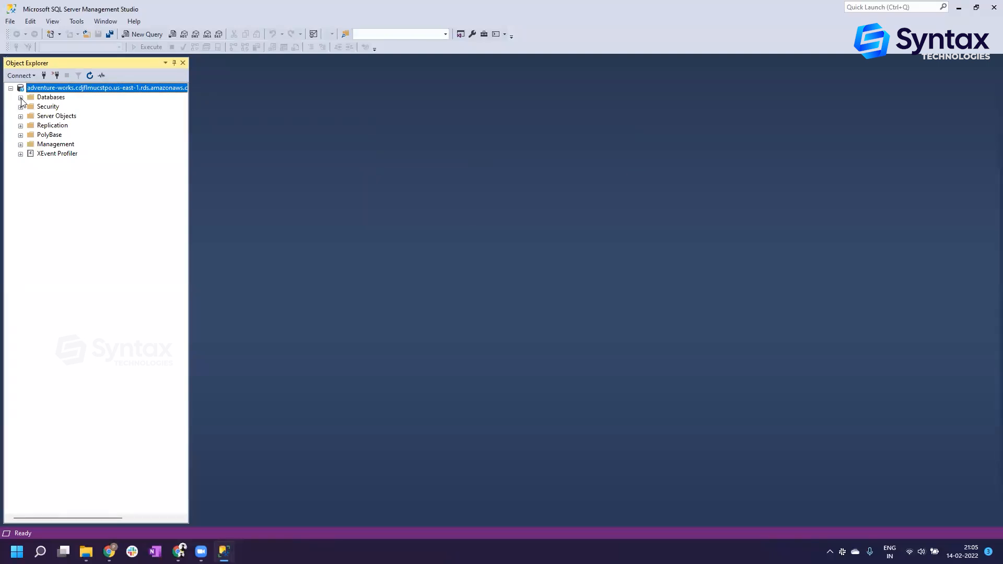
- Expand the Databases folder and select the Adventure-test database
{"action": "left_click", "coordinate": [21, 96]}
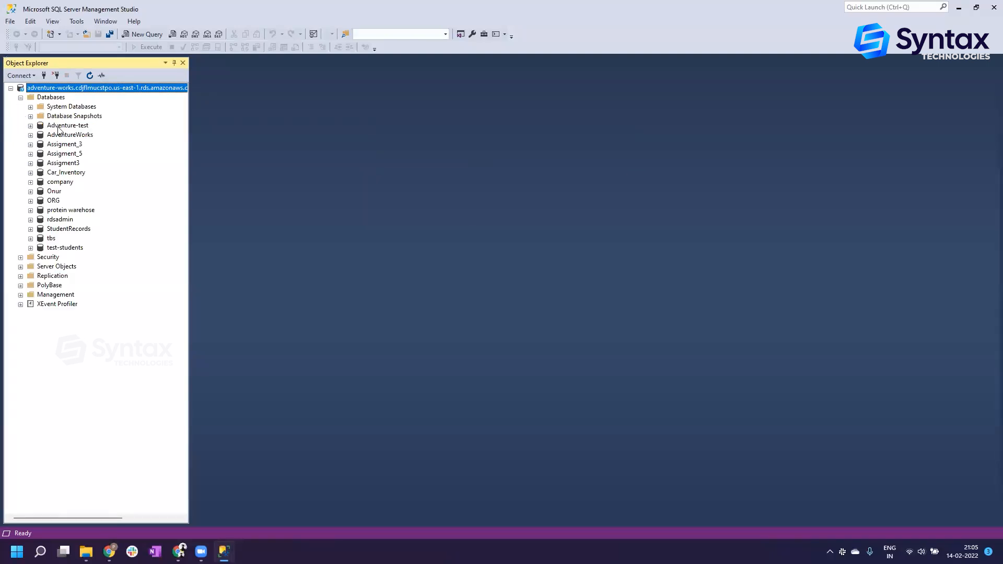
{"action": "left_click", "coordinate": [68, 124]}
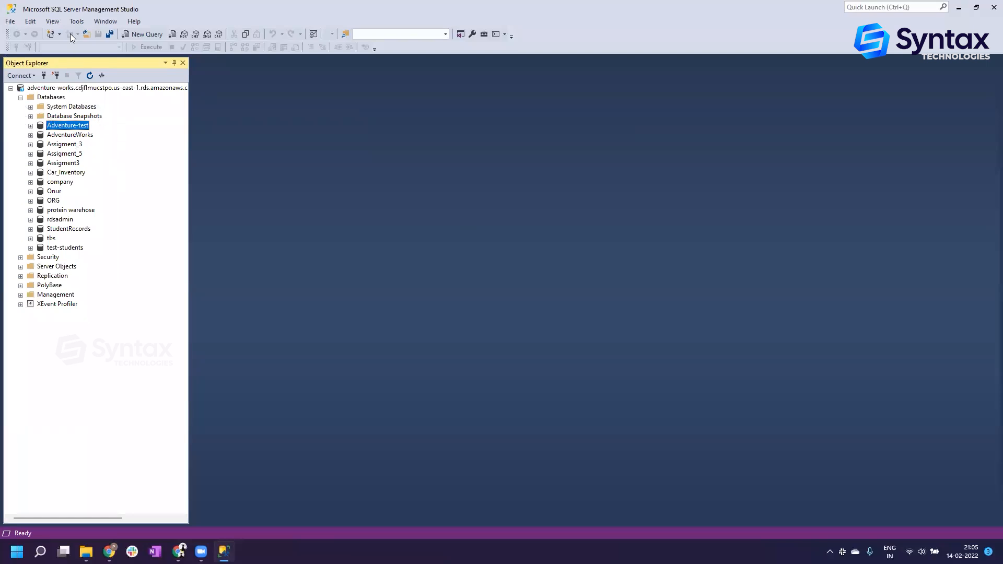
{"action": "mouse_move", "coordinate": [125, 232]}
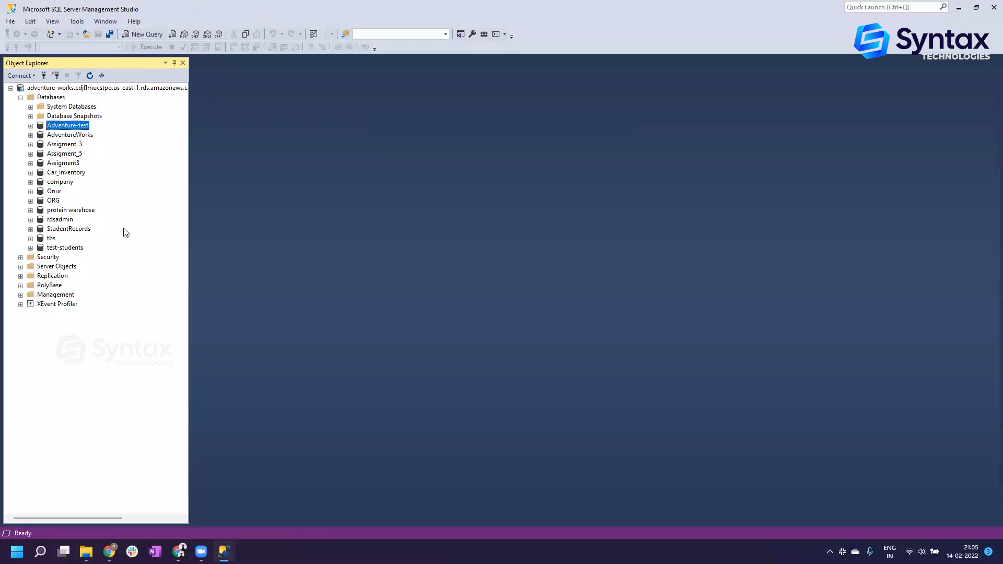